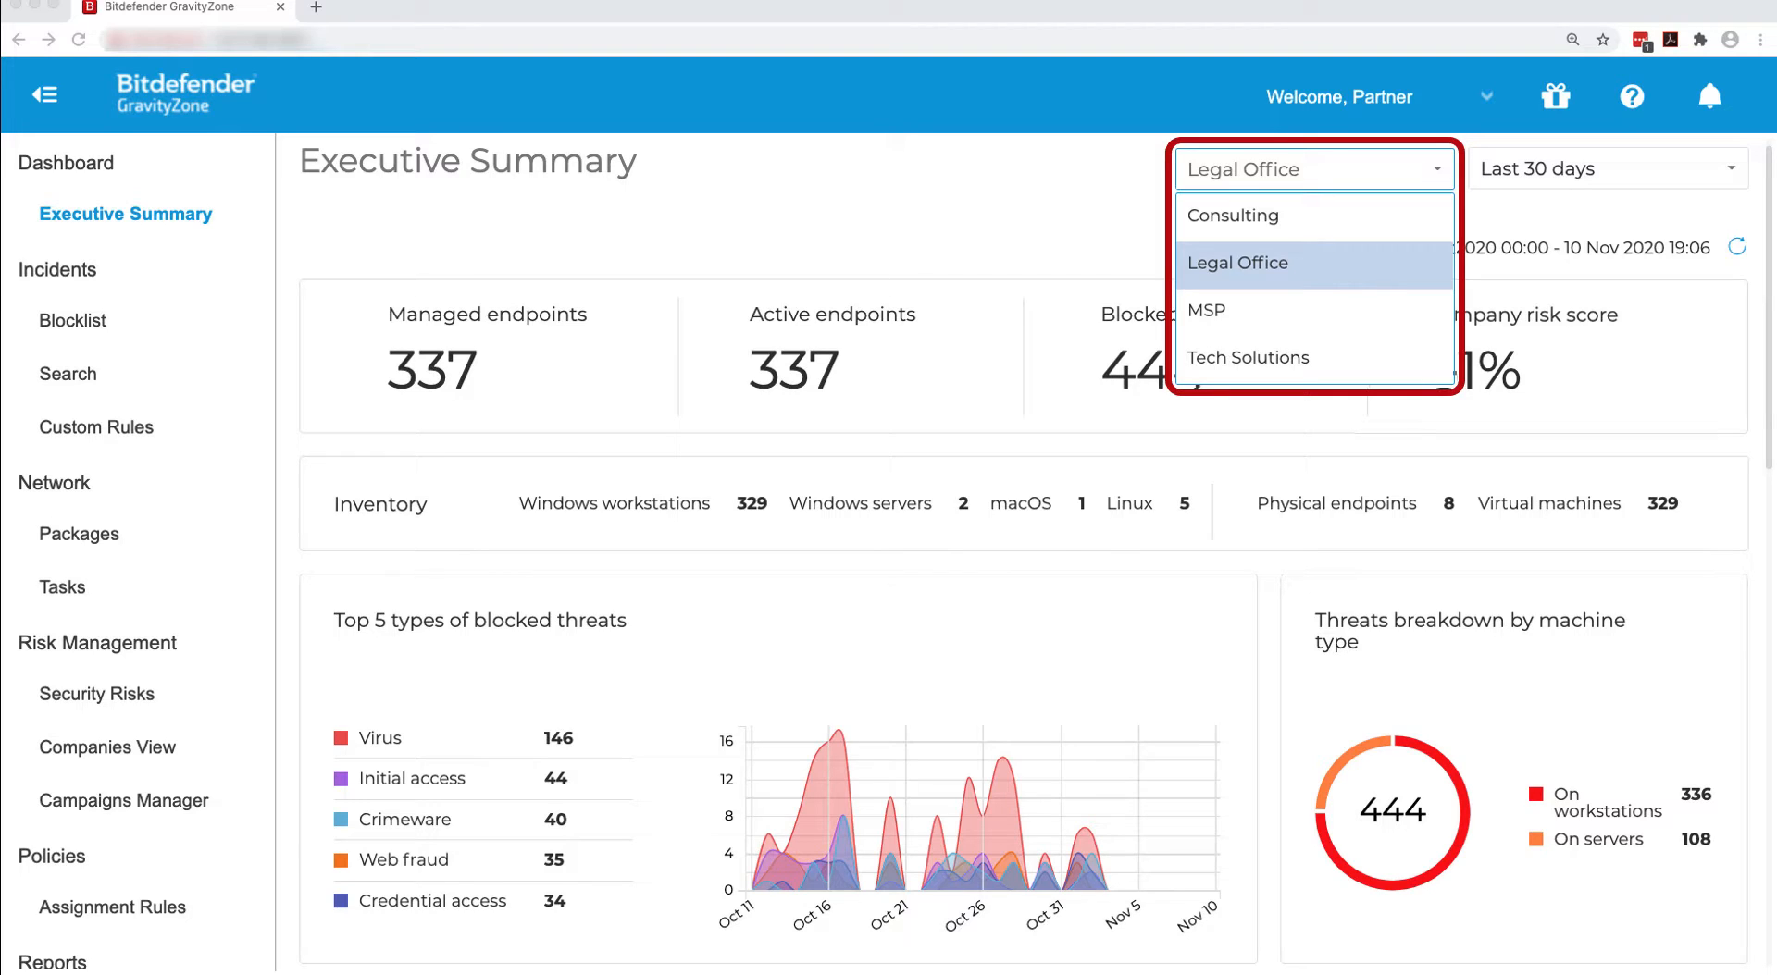
Filter the Executive Summary to Legal Office and list the time-range choices
left_click(1237, 262)
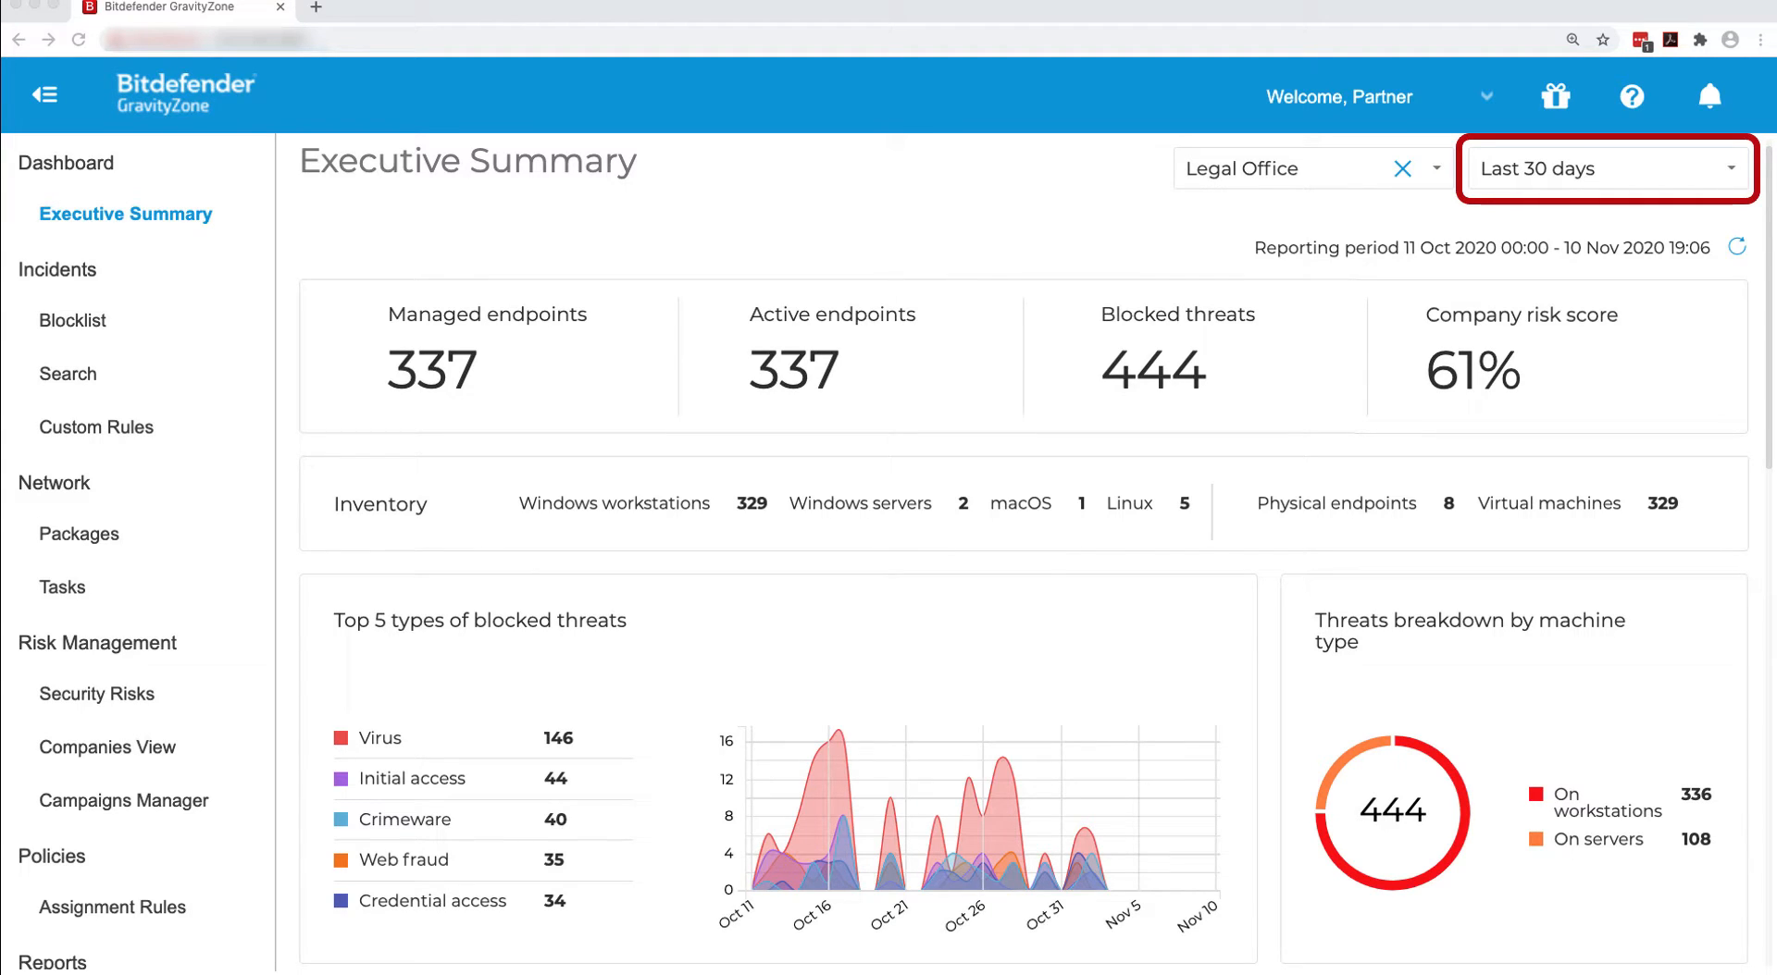
left_click(1604, 167)
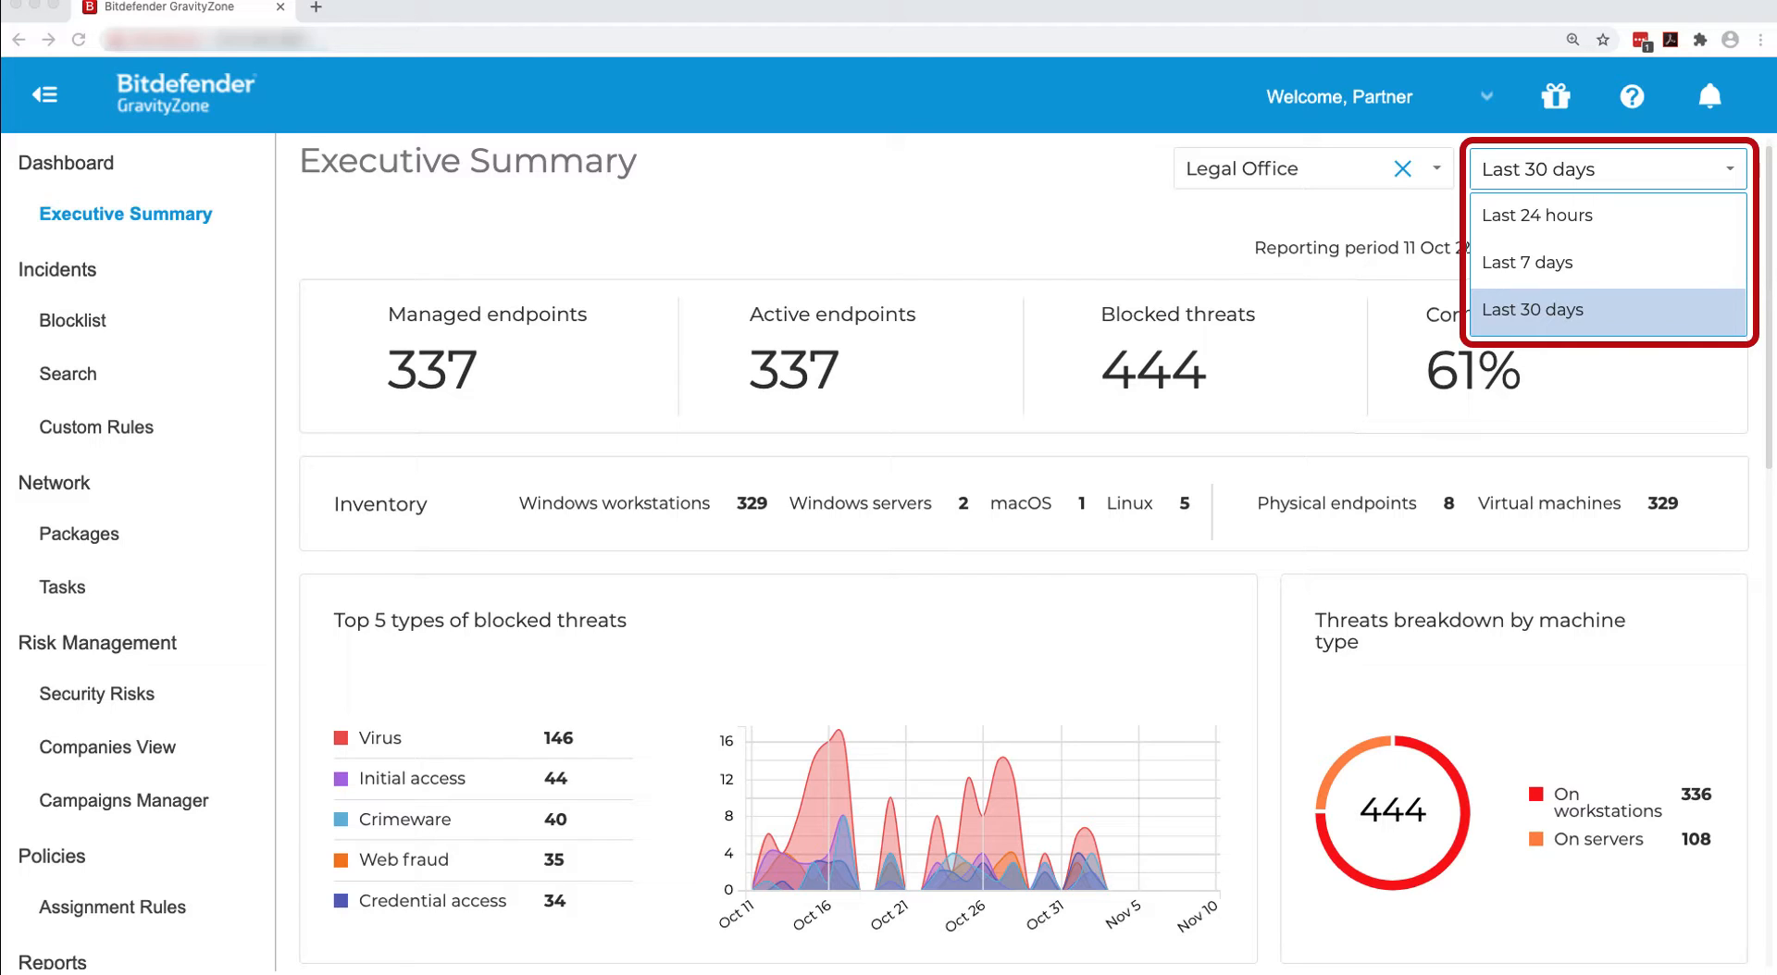
left_click(1533, 309)
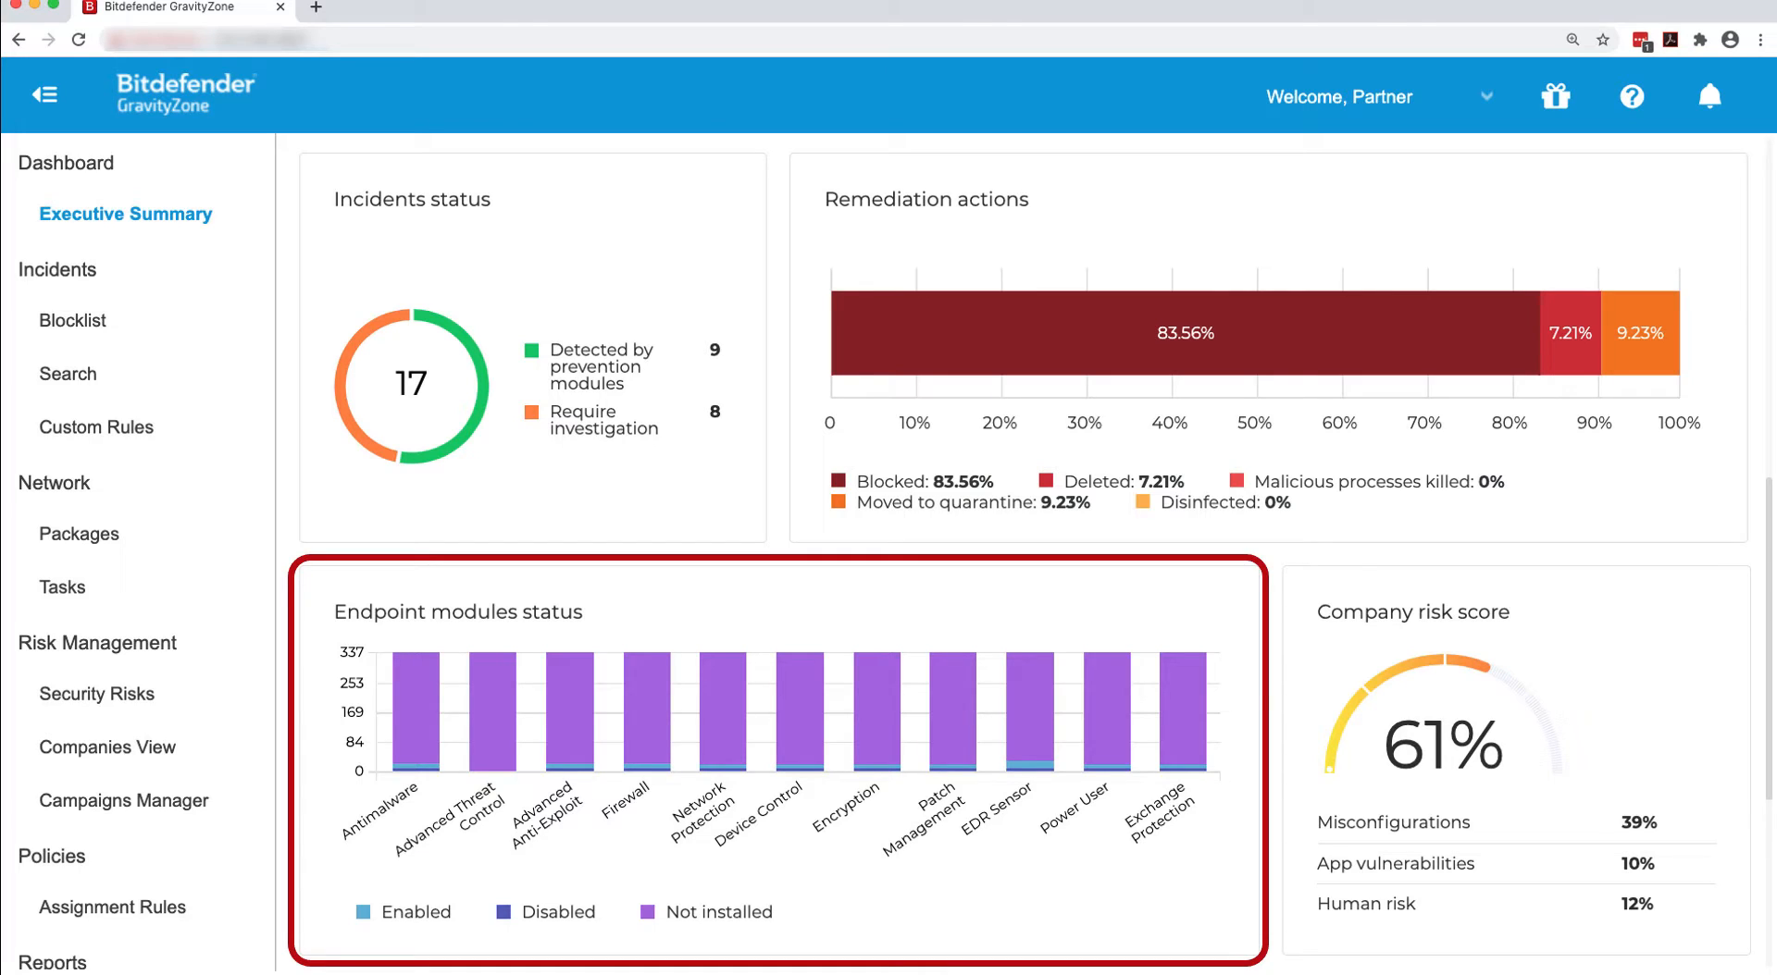
mouse_move(1009, 703)
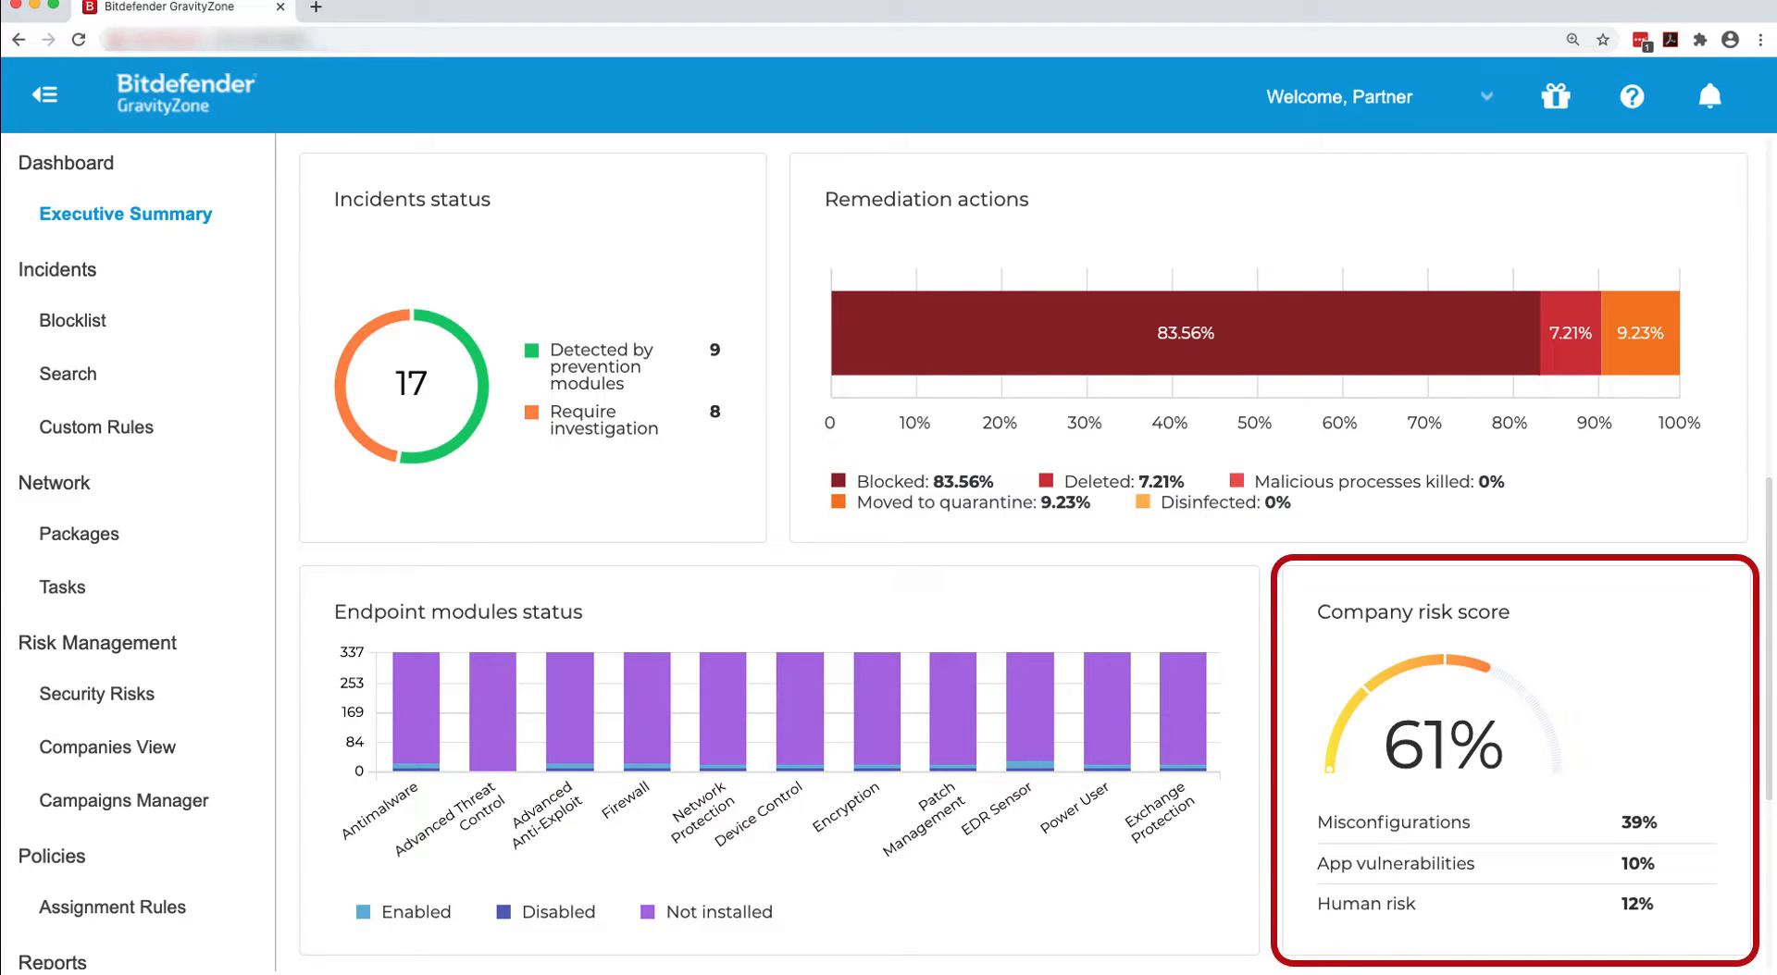
scroll("down", 3)
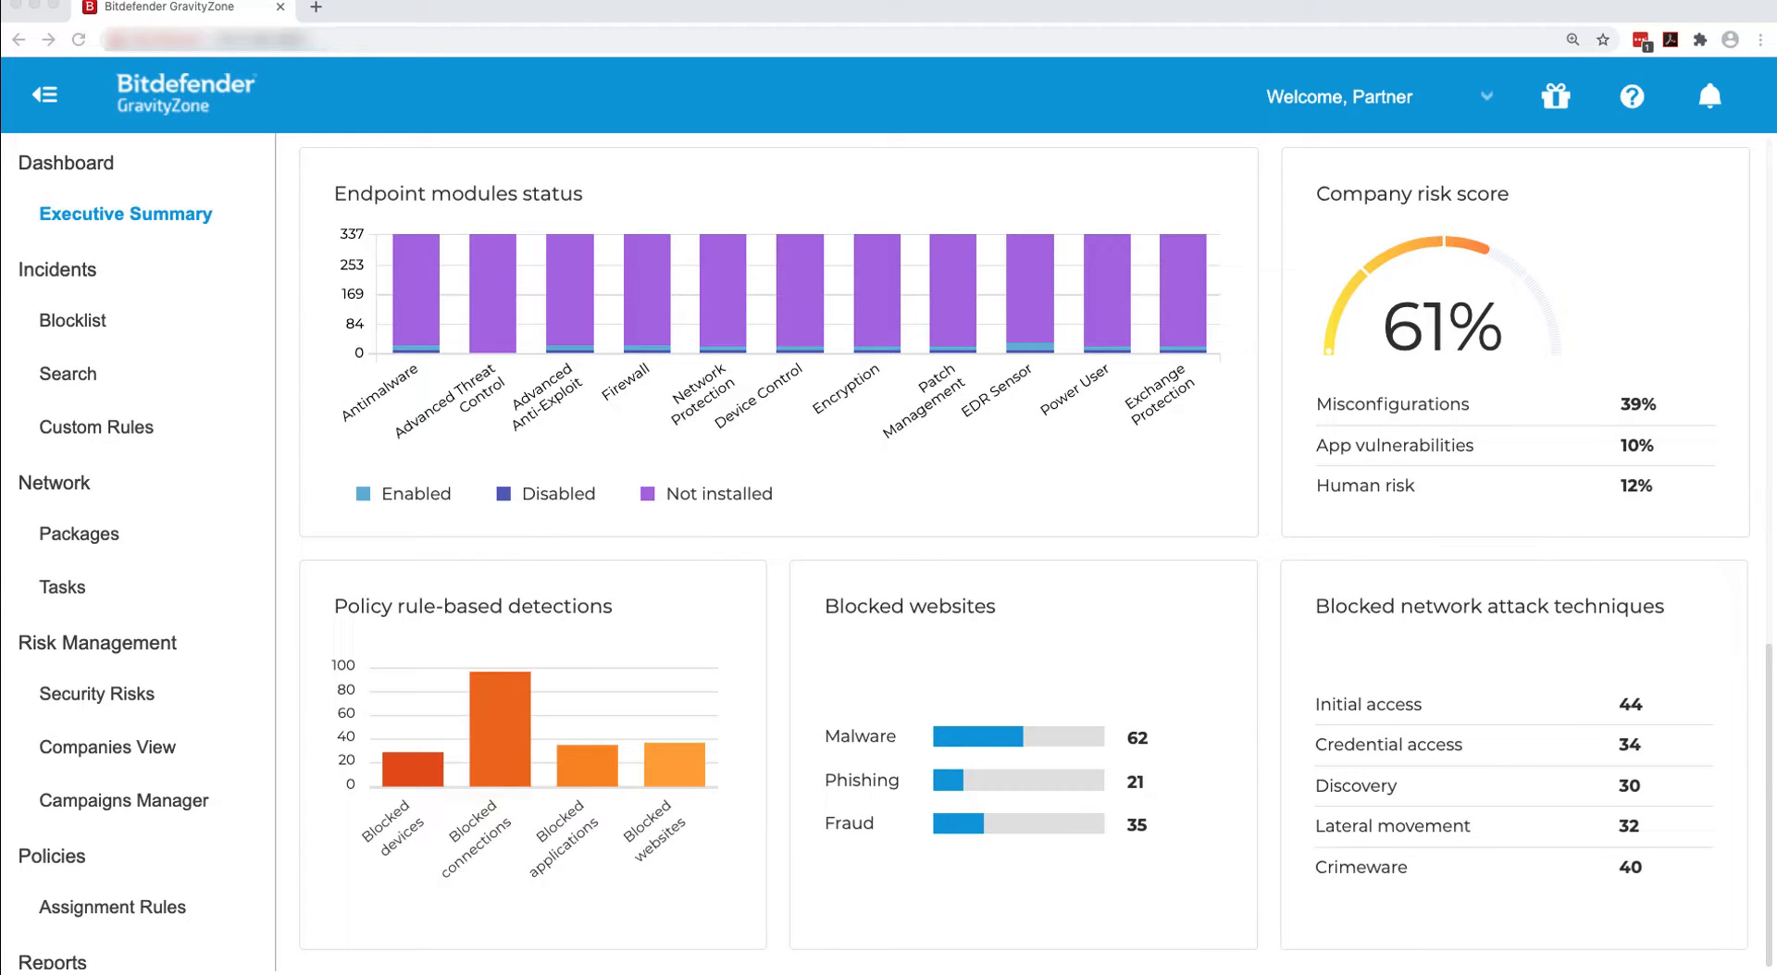